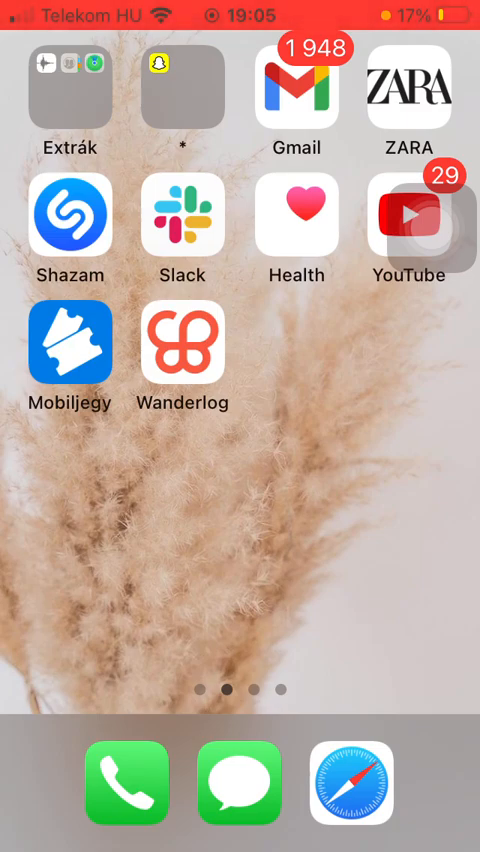
Launch Wanderlog and choose Lodging under the Trip to France plan's Reservations and attachments.
left_click(181, 348)
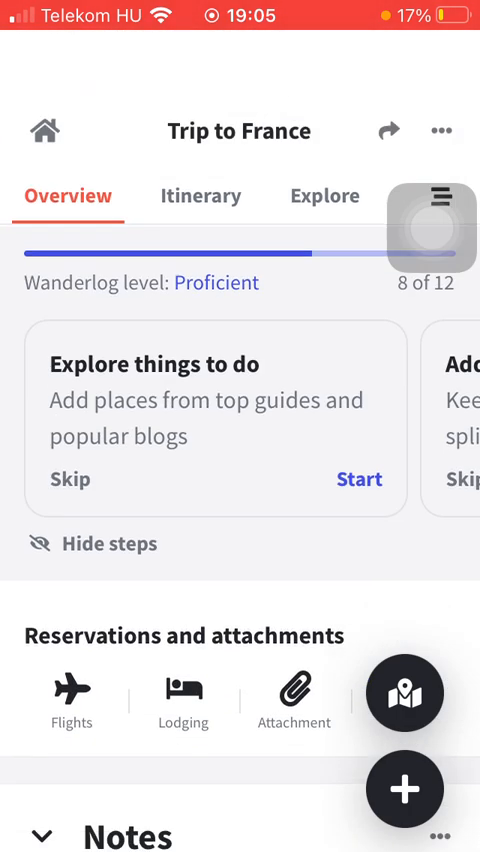
scroll("down", 3)
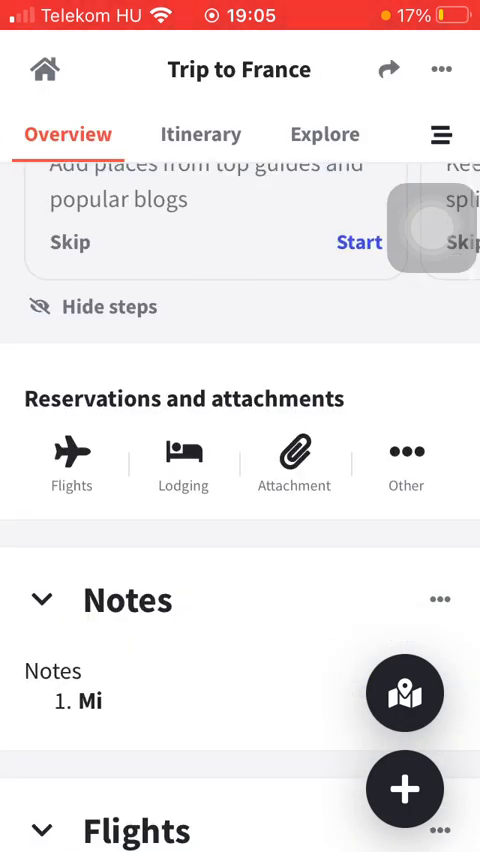
left_click(183, 463)
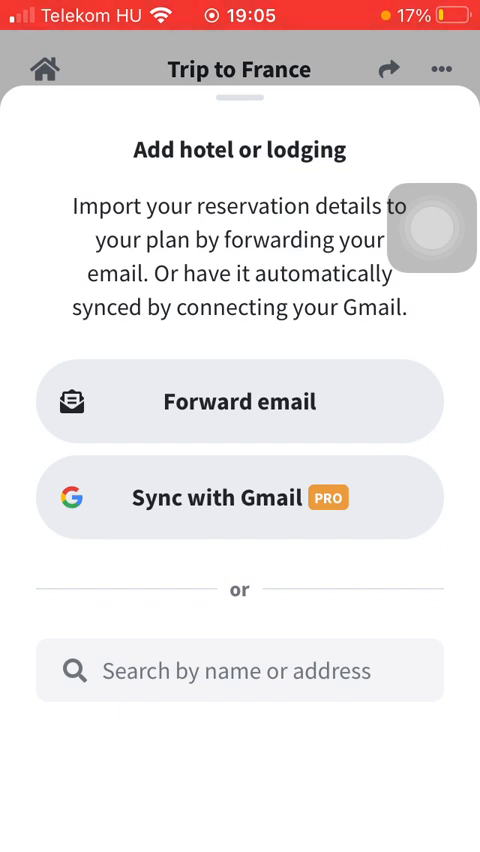
Search for and add Four Seasons Hotel George V, Paris (Mar 14–24), then reopen the add-lodging sheet.
left_click(240, 670)
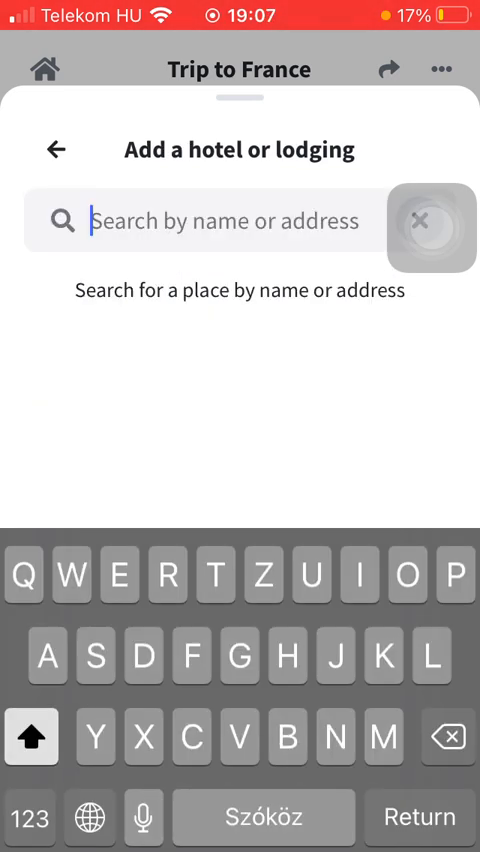
type("N")
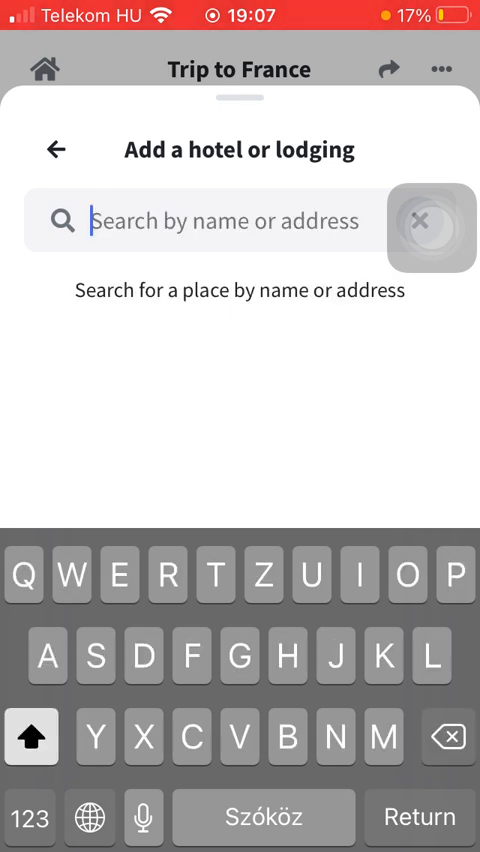
type("Four Seasons Hôtel Georg…")
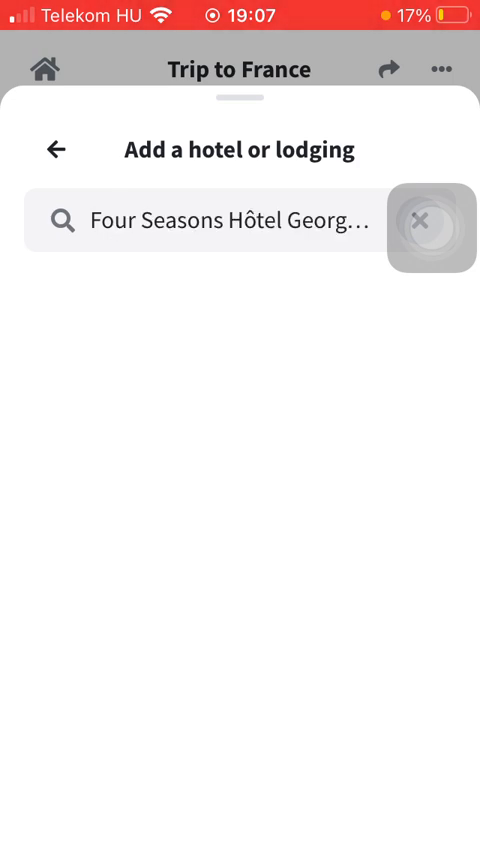
left_click(179, 640)
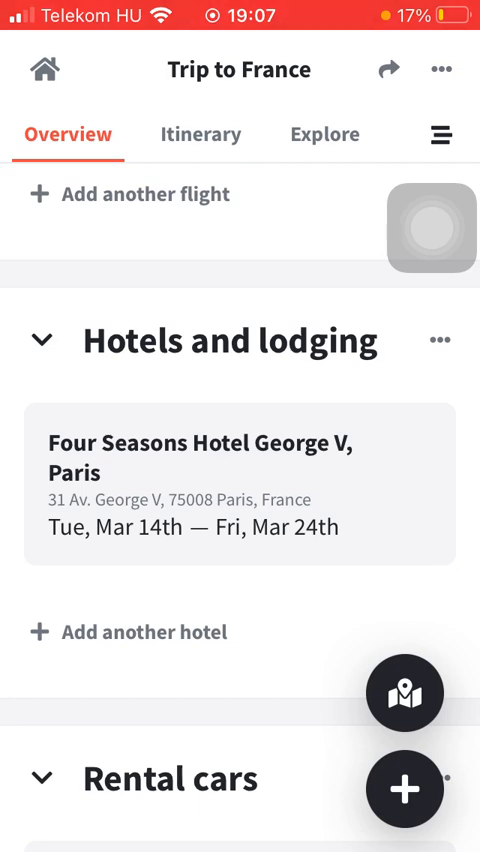
left_click(130, 632)
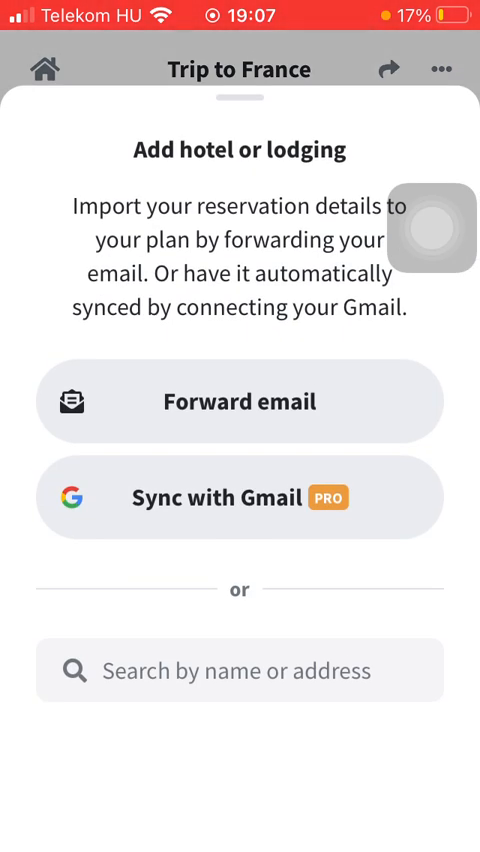